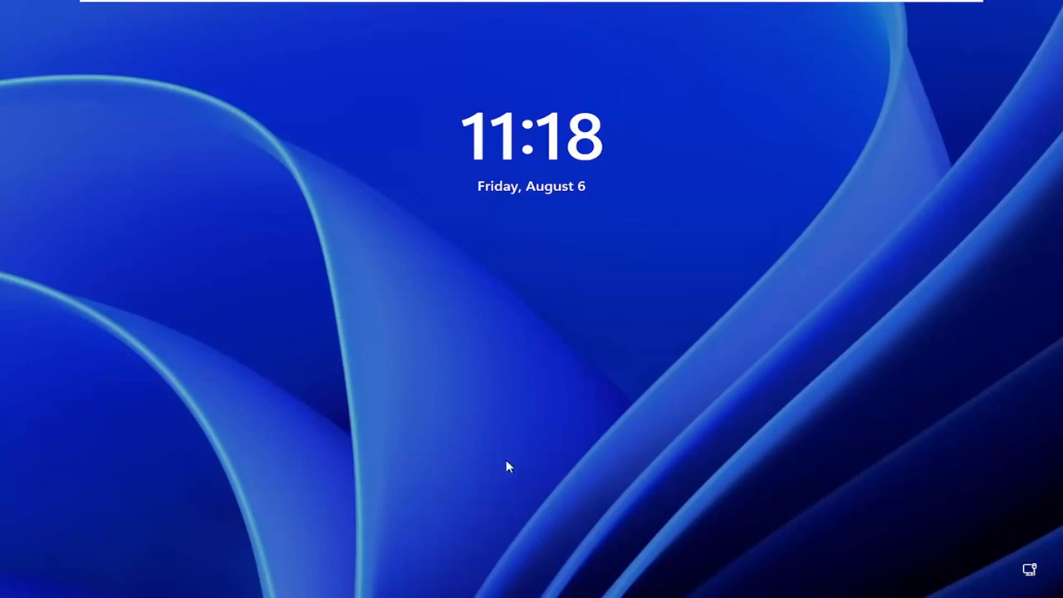
Step: Dismiss the lock screen to reach the local account sign-in prompt
left_click(510, 467)
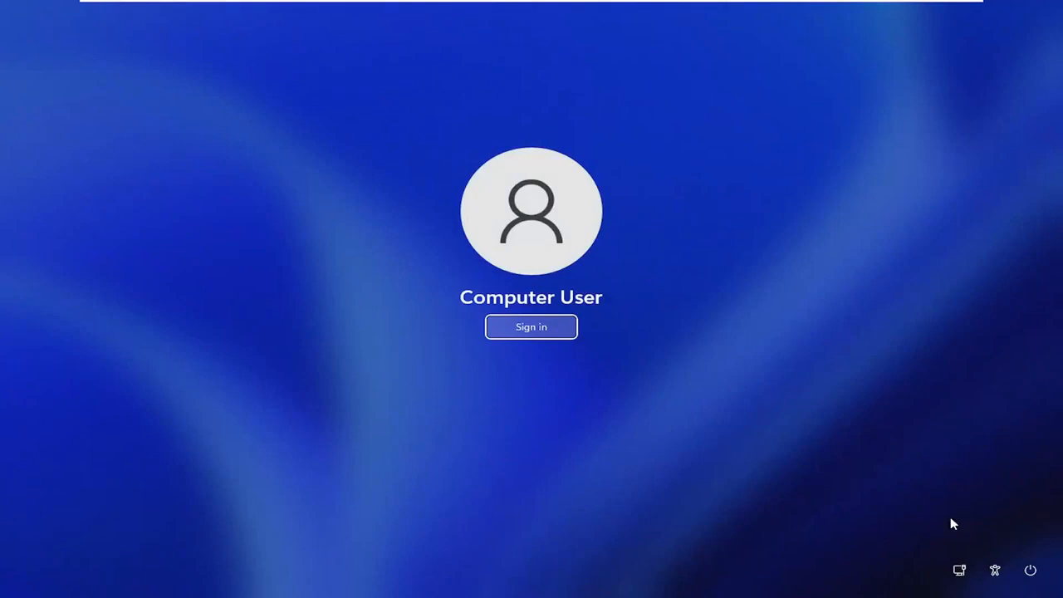
mouse_move(1030, 568)
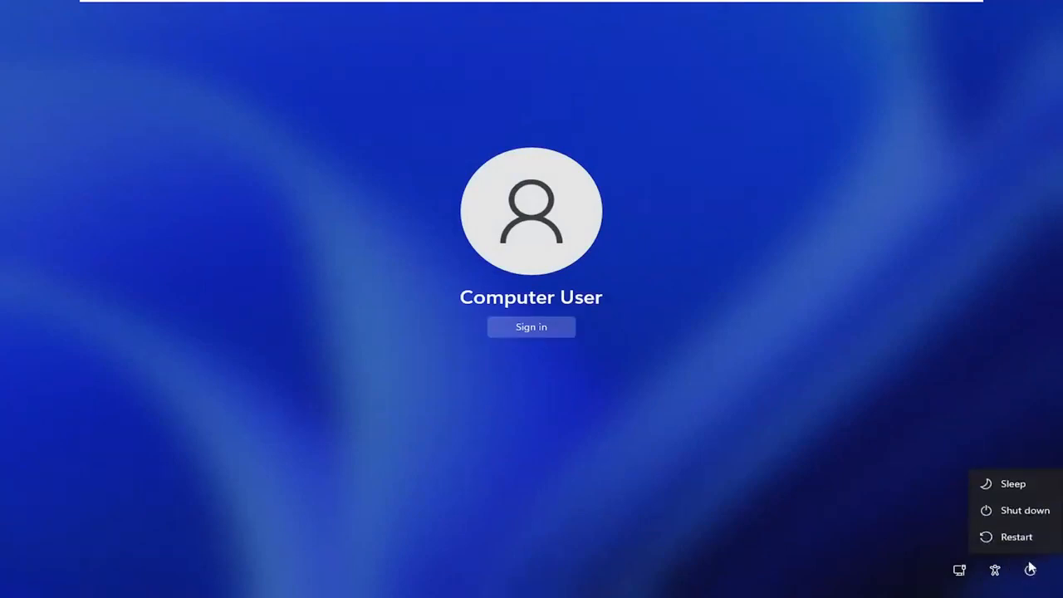
mouse_move(1030, 552)
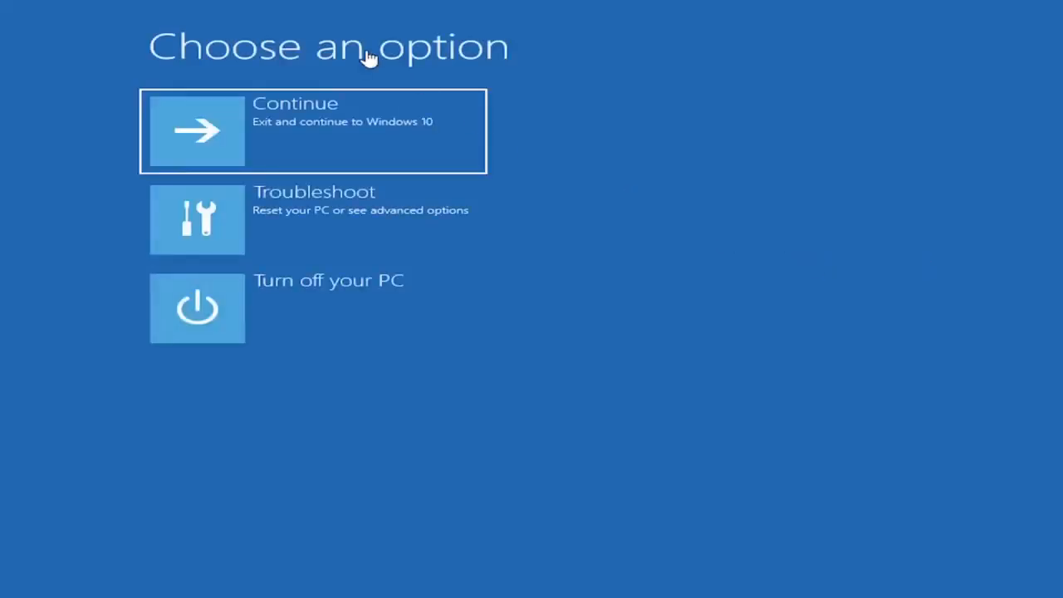
mouse_move(286, 238)
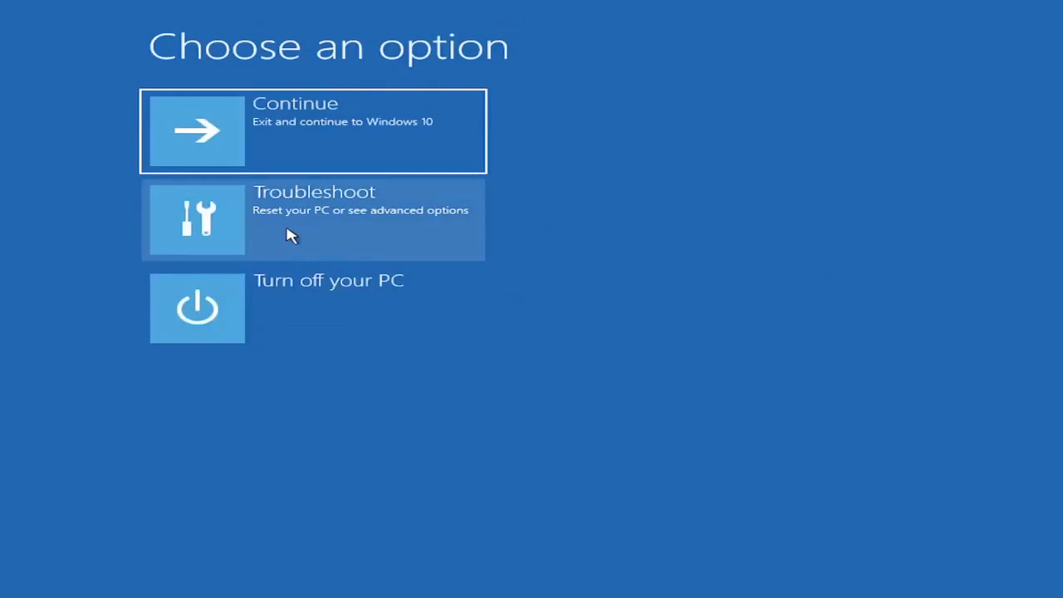
Step: Go through Troubleshoot, Advanced options and Startup Settings, then restart into the numbered boot choices
left_click(313, 220)
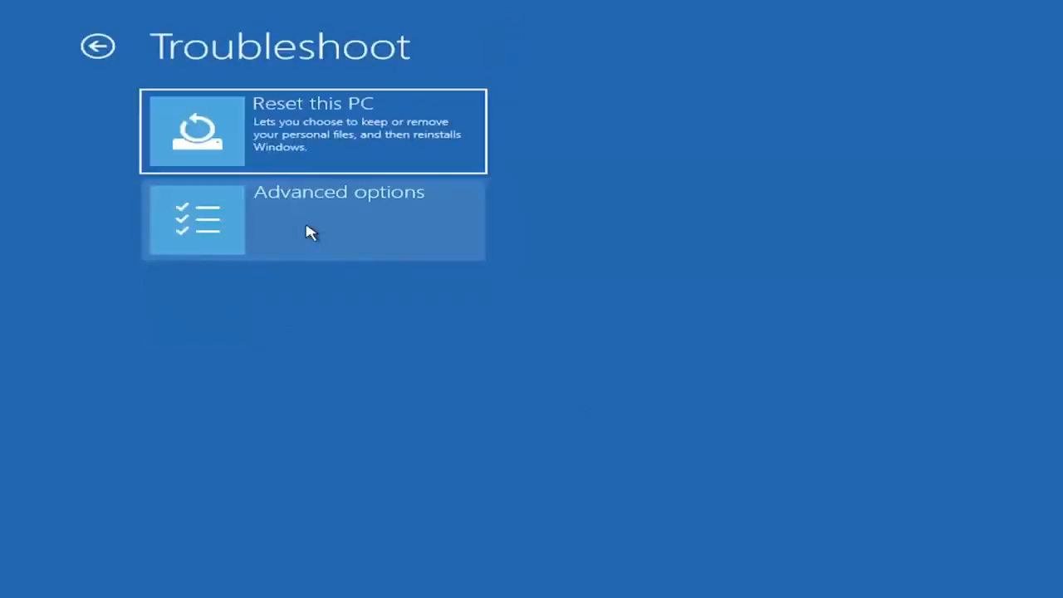
left_click(312, 219)
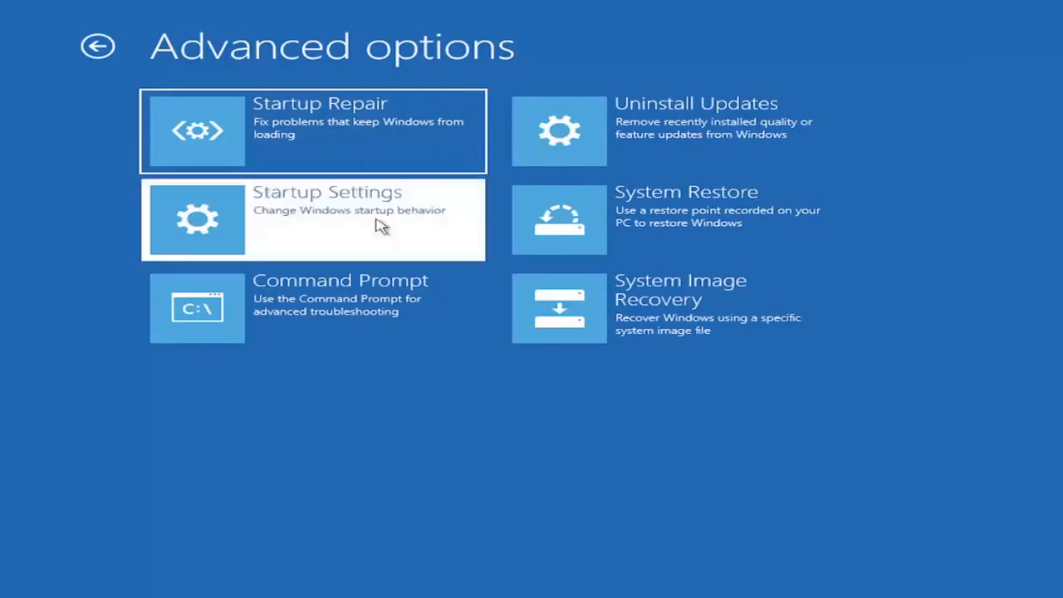
left_click(314, 219)
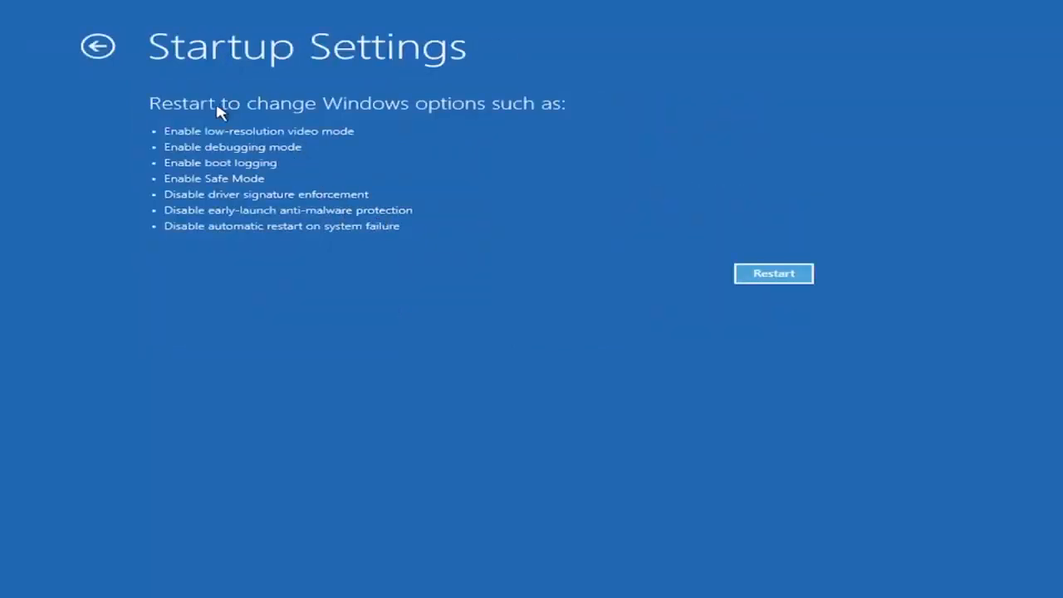
left_click(774, 273)
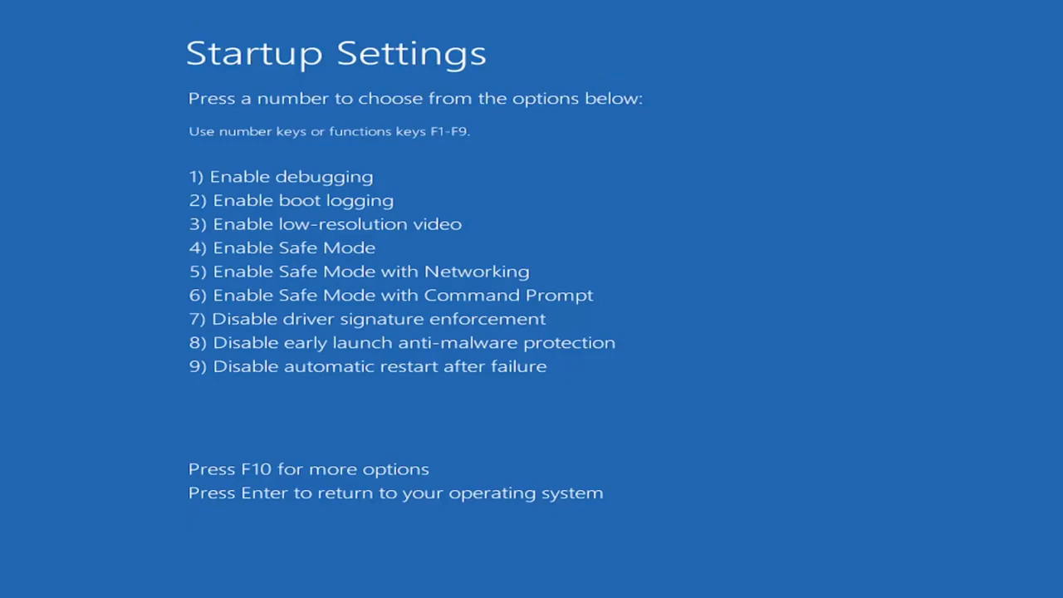
Step: Choose Safe Mode on the Startup Settings screen and boot to its desktop
key("Enter")
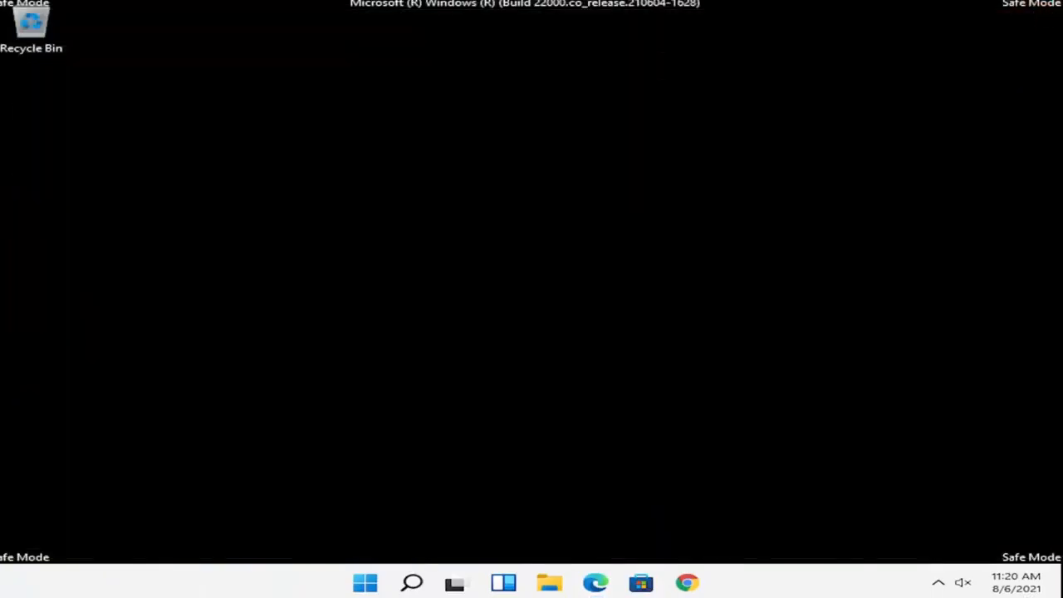
mouse_move(515, 442)
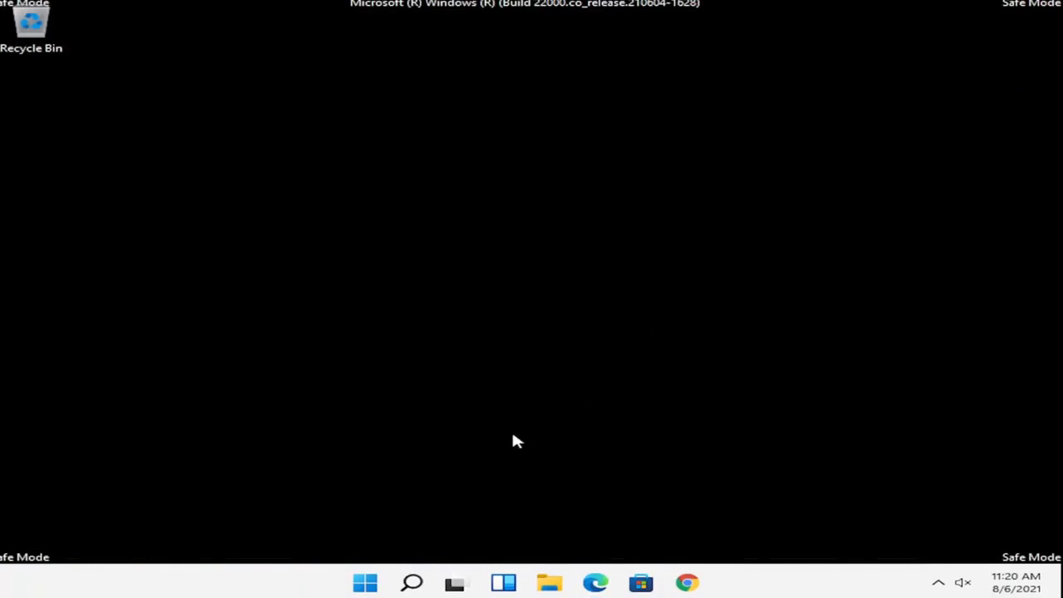
mouse_move(495, 442)
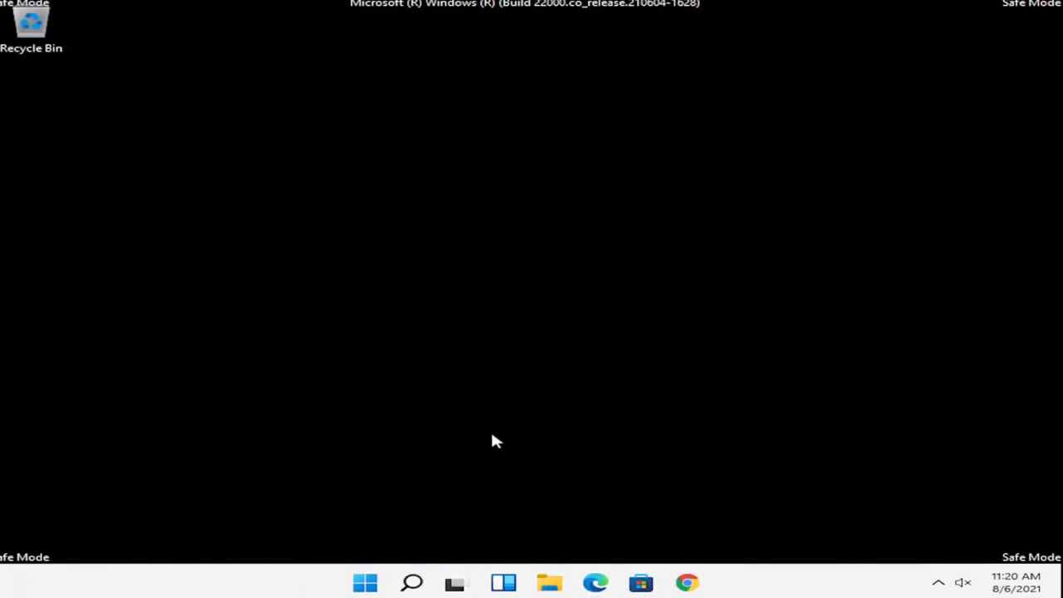
mouse_move(389, 515)
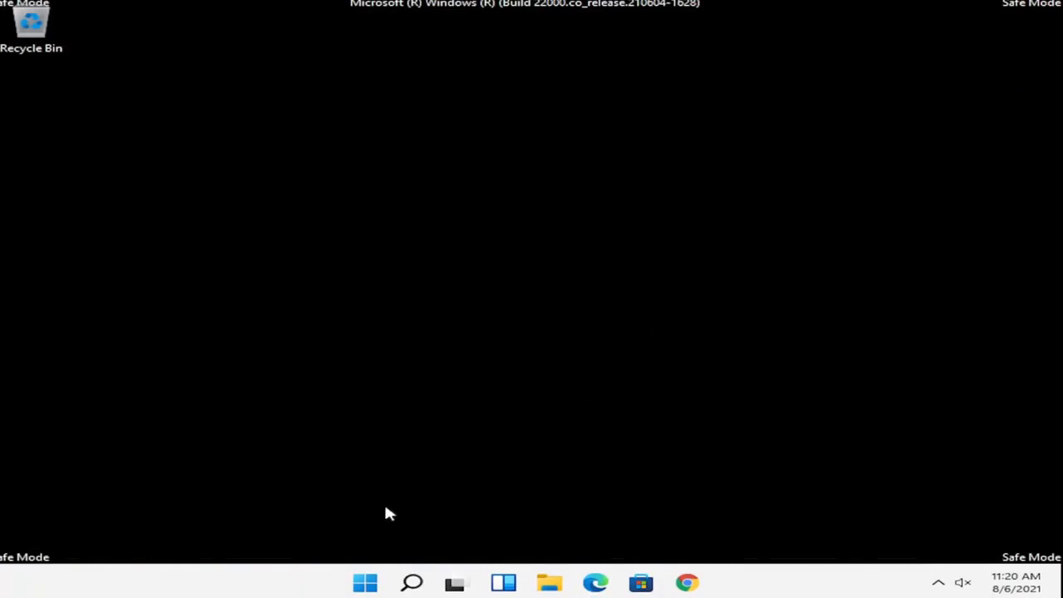
Step: Restart from the Start button's system shortcuts to leave Safe Mode for the normal desktop
right_click(366, 583)
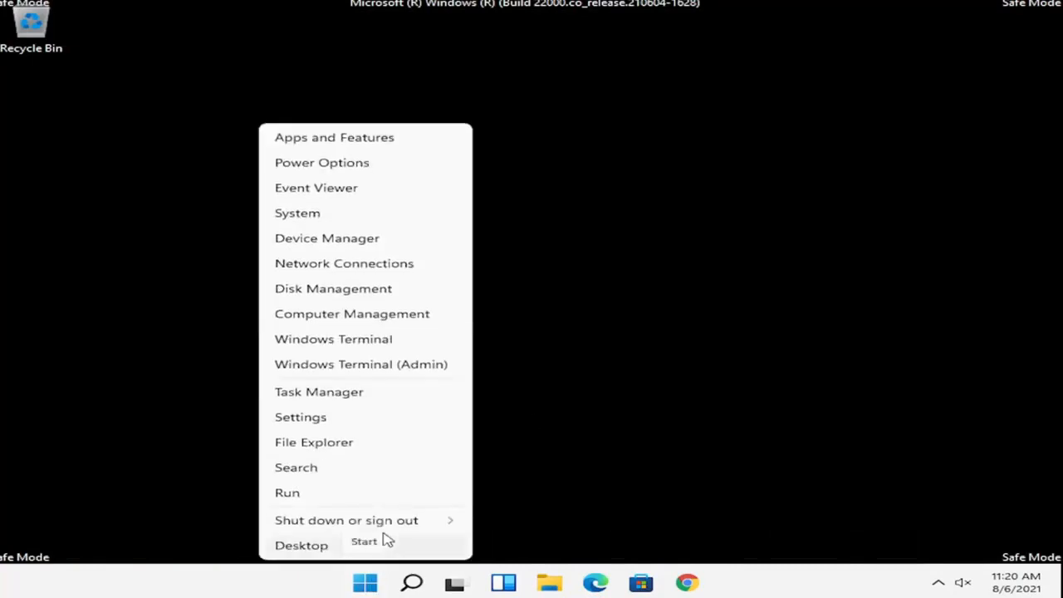
left_click(346, 520)
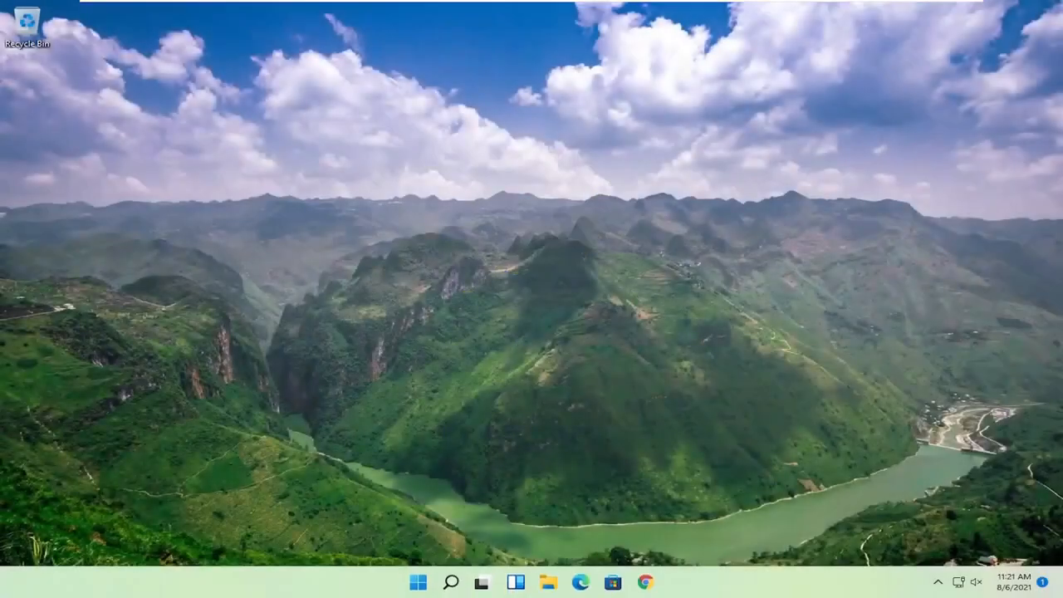
mouse_move(116, 299)
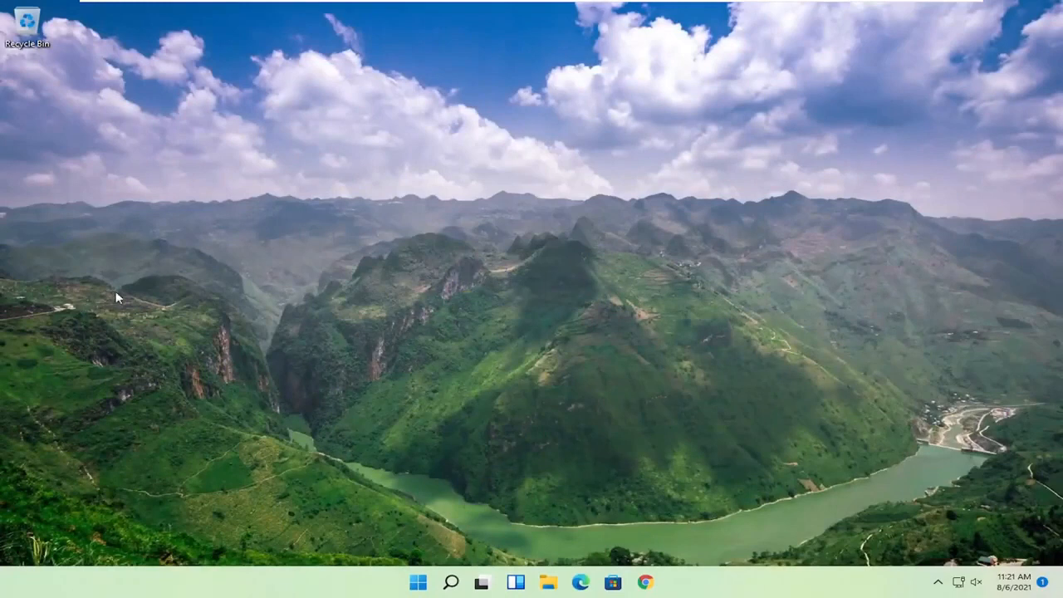
mouse_move(498, 154)
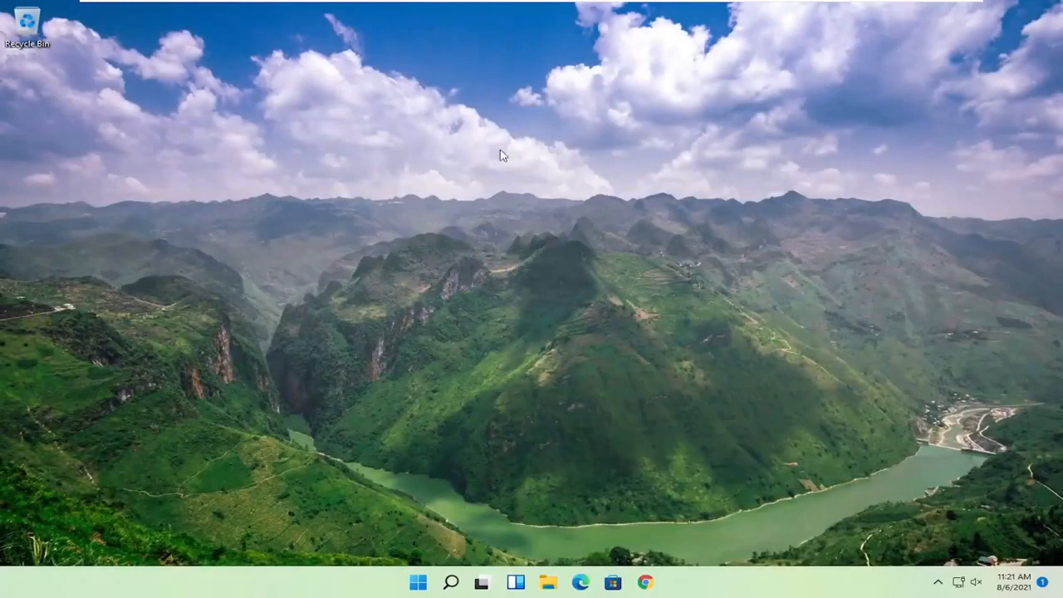
mouse_move(405, 198)
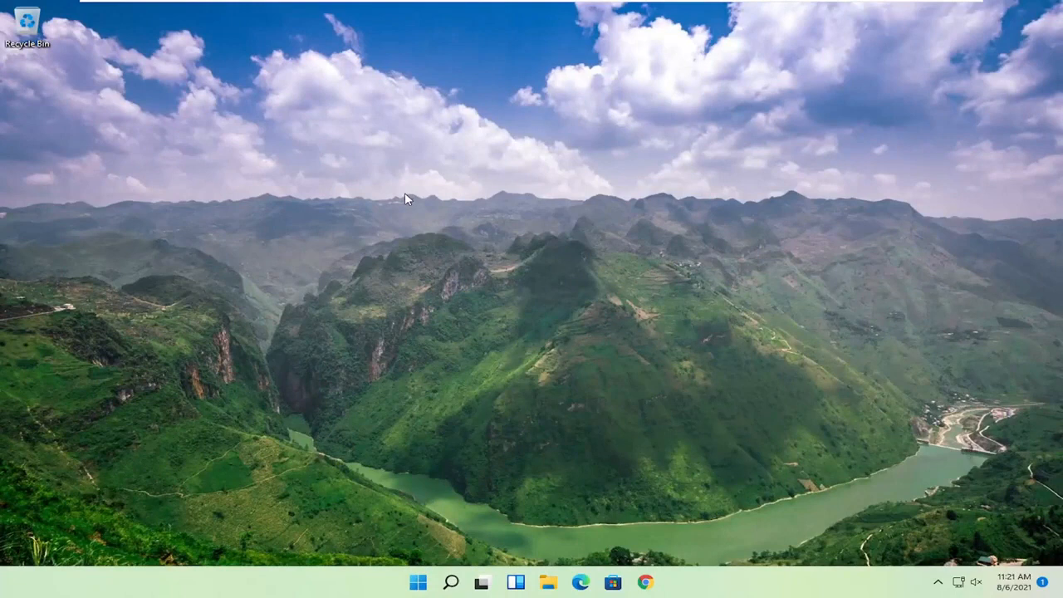
mouse_move(498, 305)
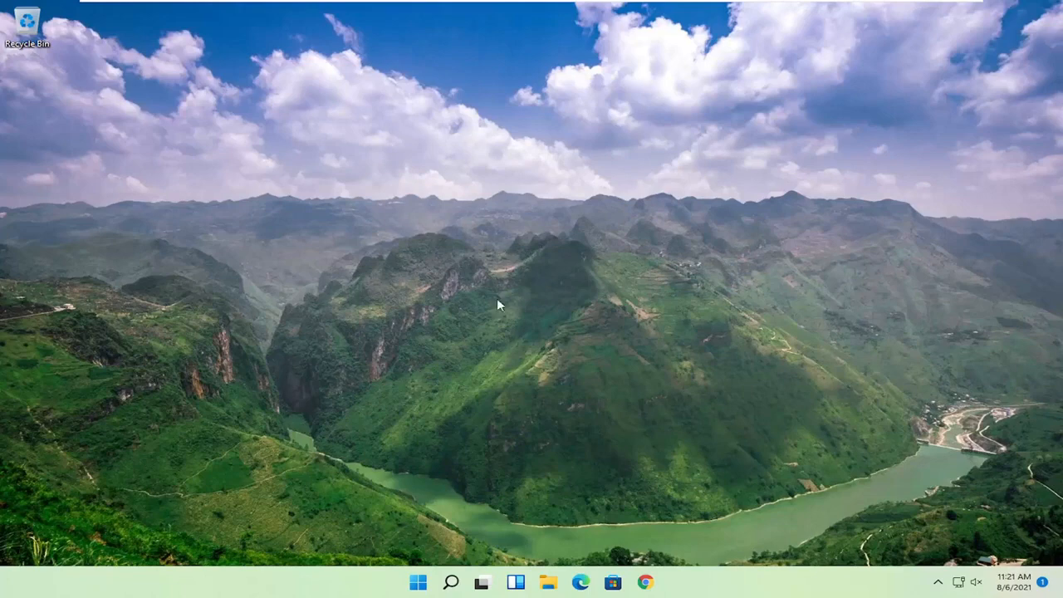